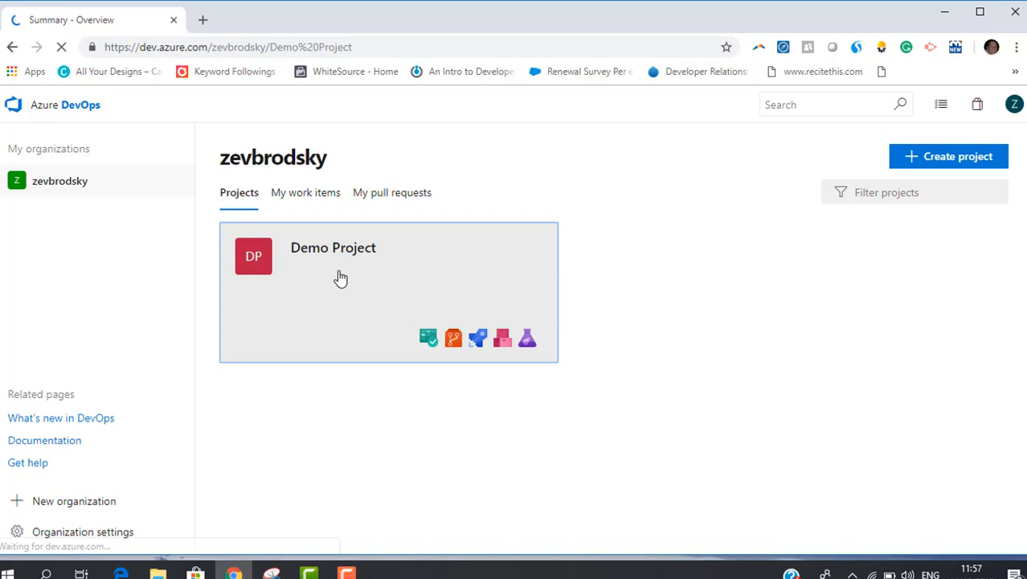
- Go to Demo Project's WhiteSource Bolt page under Pipelines
left_click(333, 248)
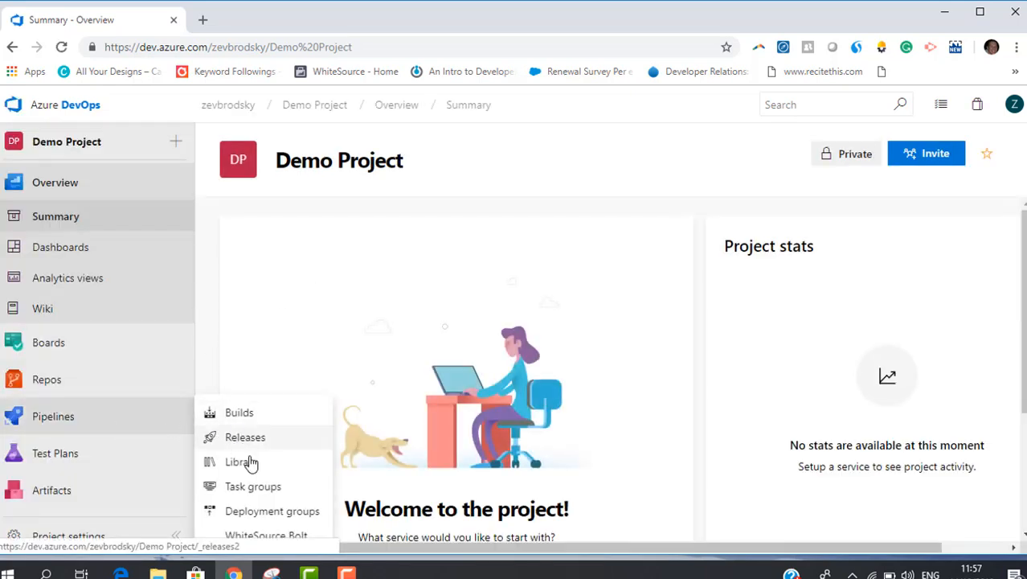
left_click(266, 534)
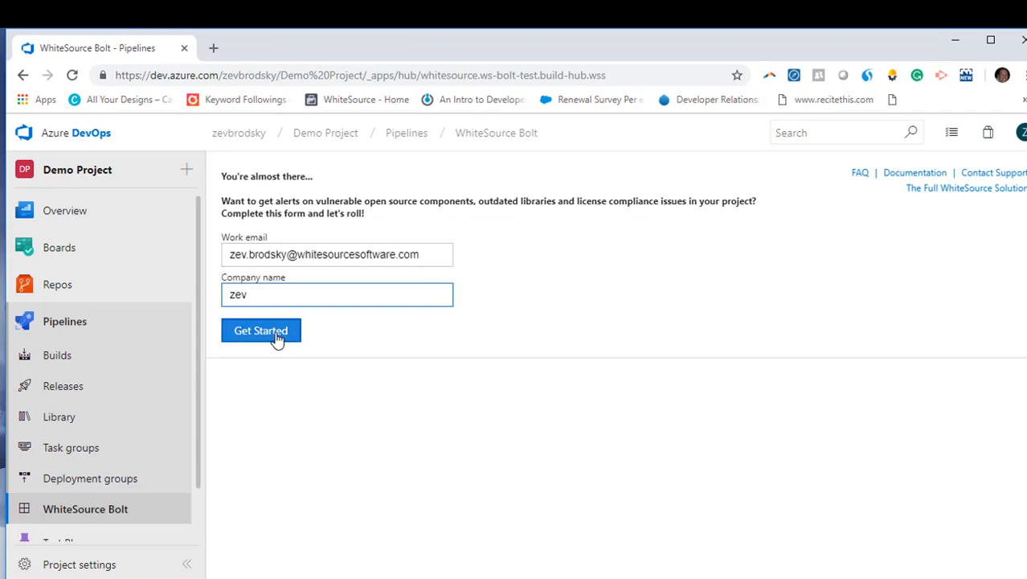
- Activate WhiteSource Bolt on the free version via Get Started
left_click(260, 331)
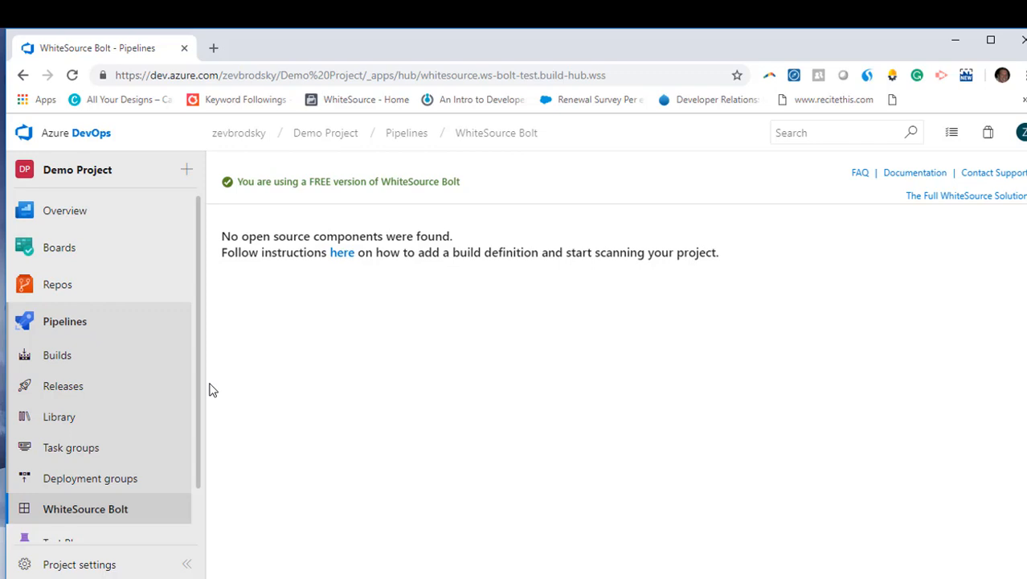
mouse_move(137, 355)
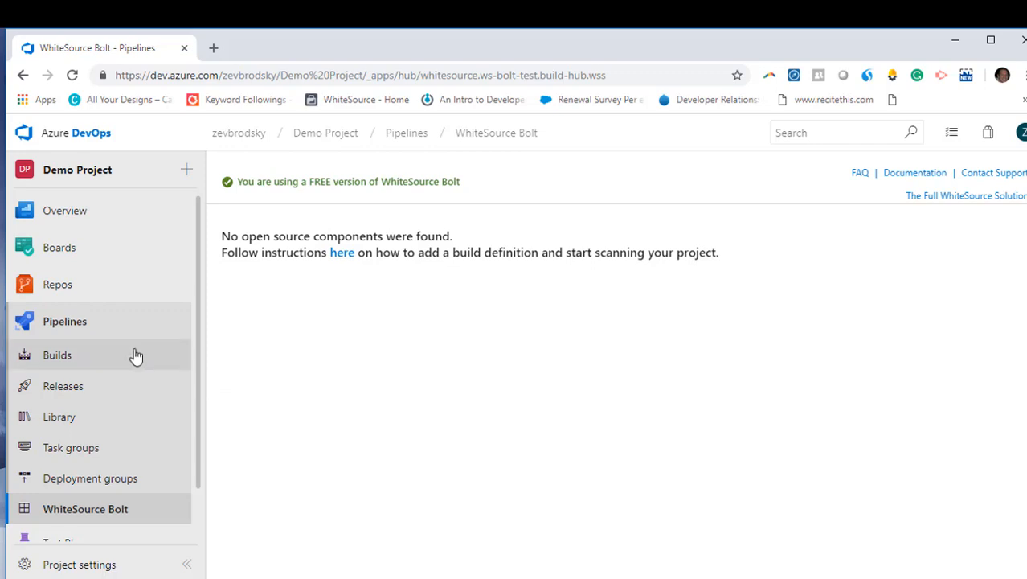
- From the Builds page, turn off the New YAML pipeline creation experience preview feature
left_click(58, 356)
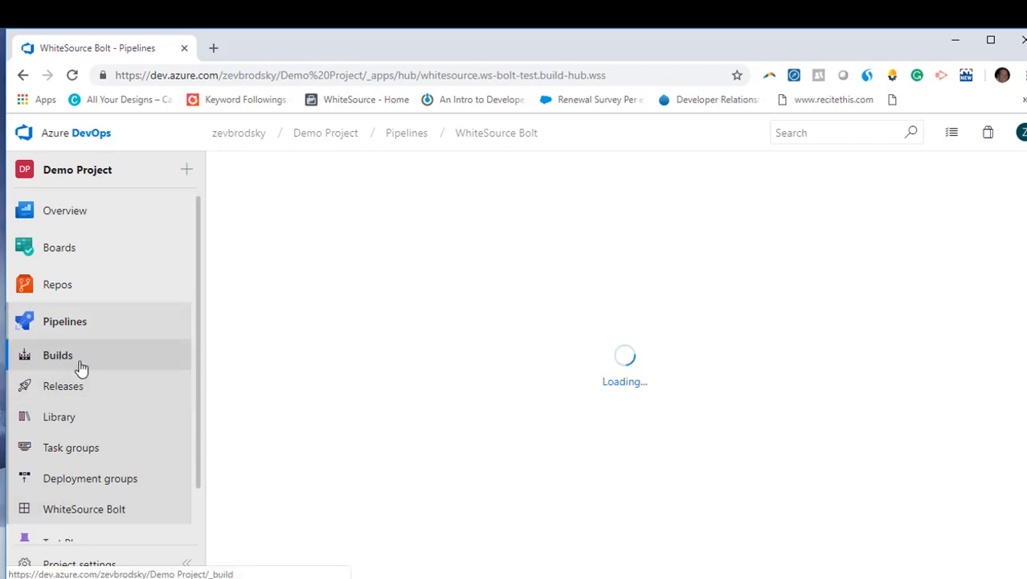
left_click(58, 355)
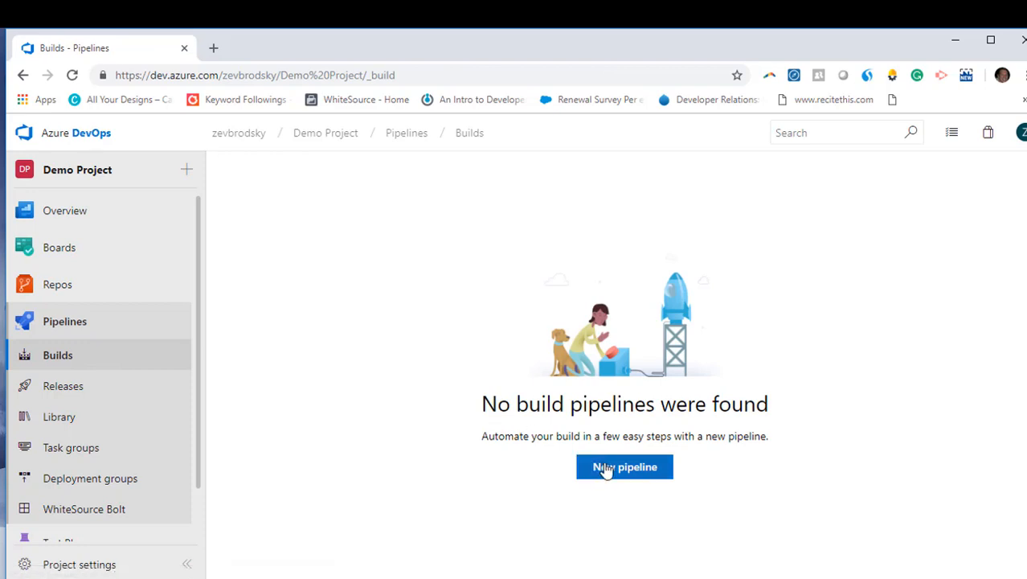
left_click(1021, 132)
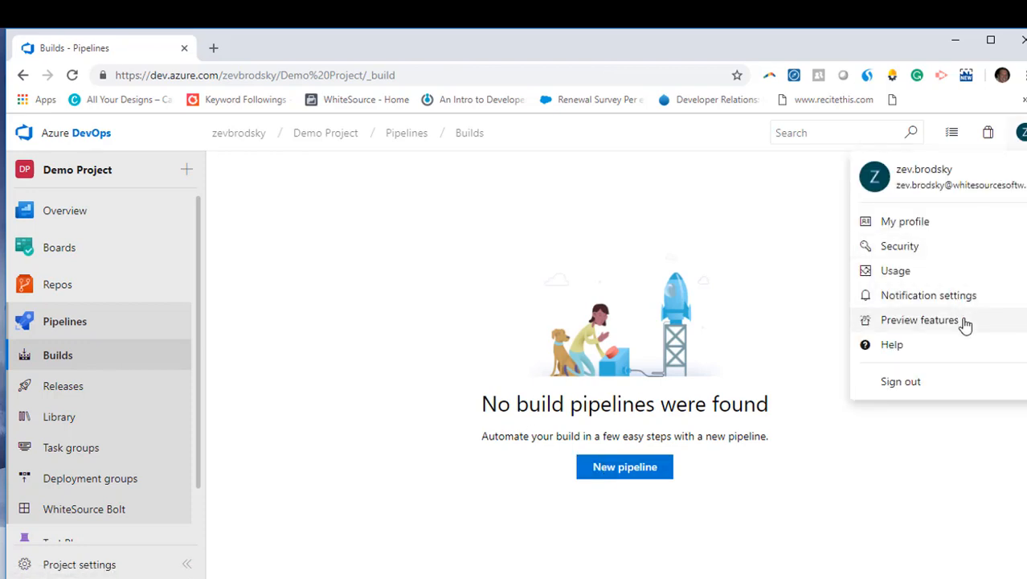
left_click(920, 319)
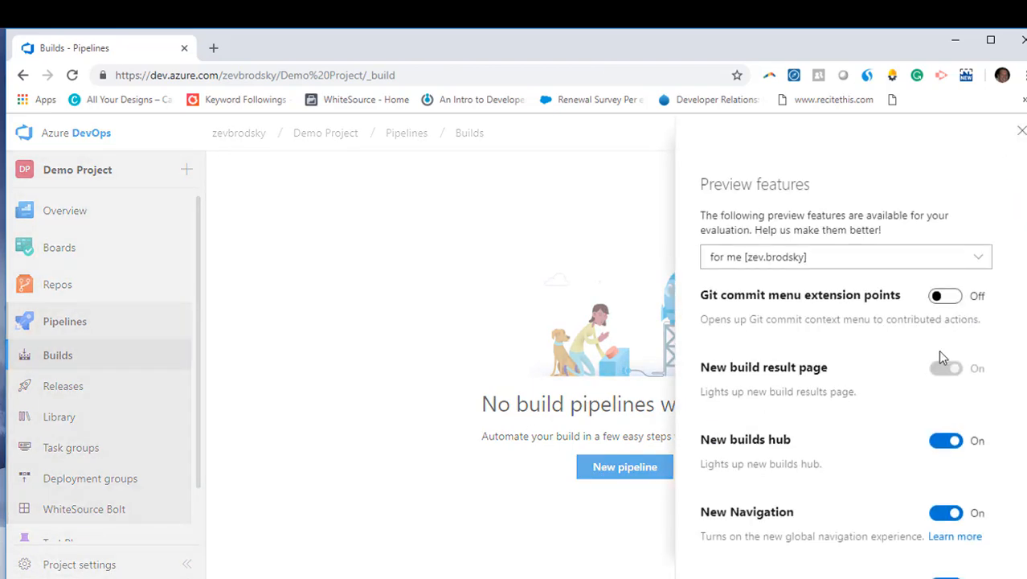
left_click(946, 515)
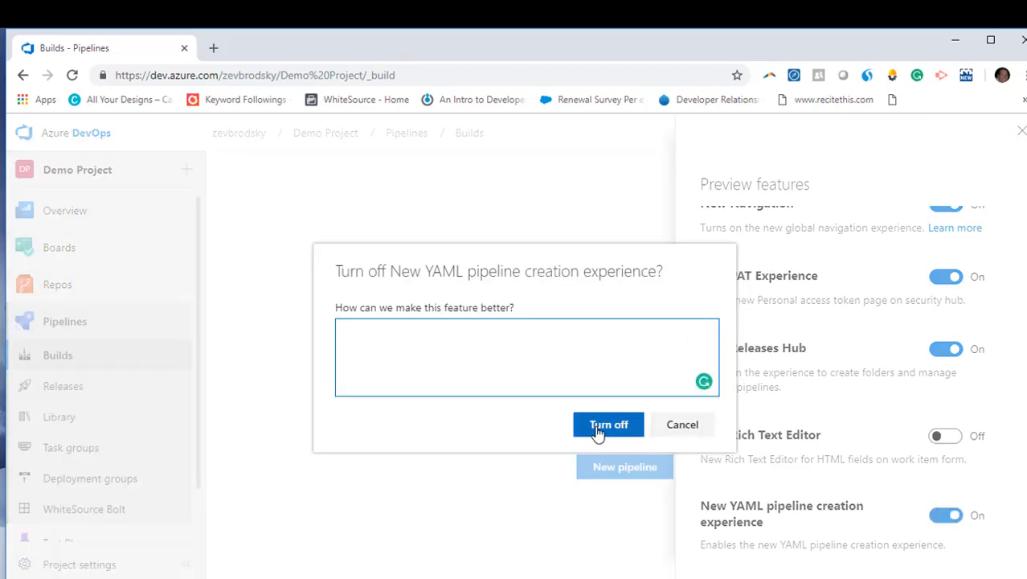
left_click(608, 425)
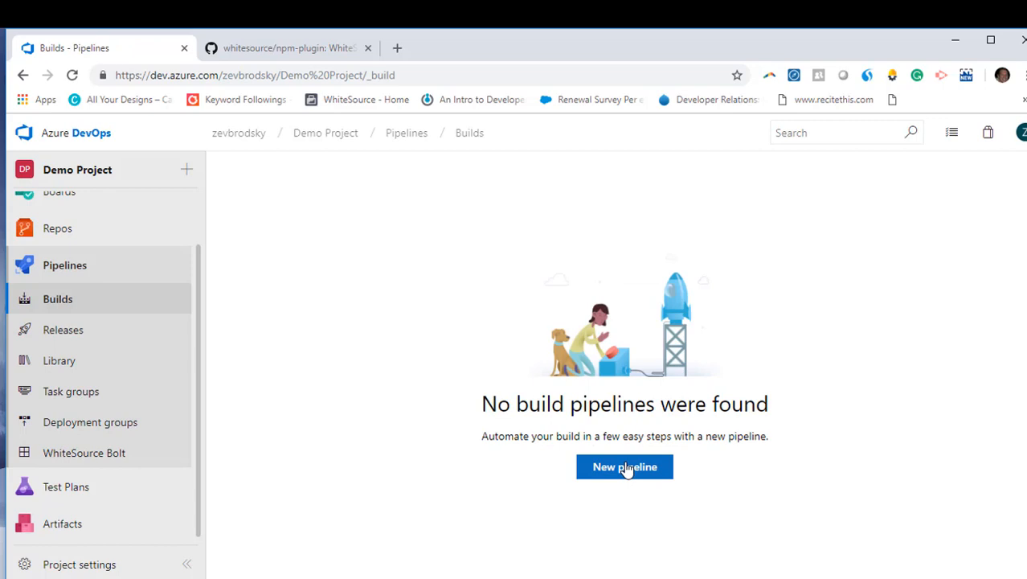
- Create a Demo Project-CI pipeline from Demo Project's master branch with a hosted pool for Agent job 1
left_click(624, 466)
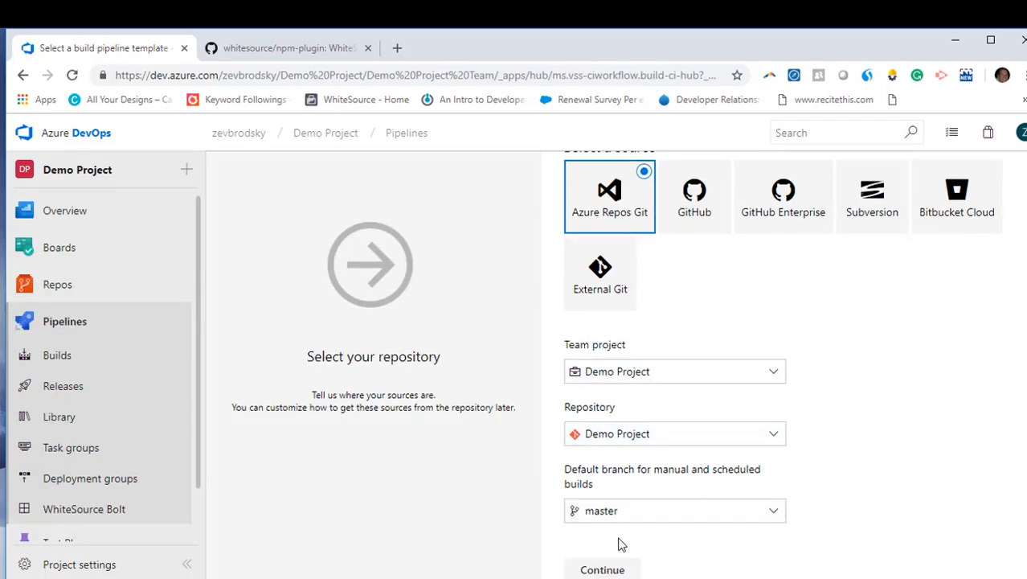
left_click(601, 570)
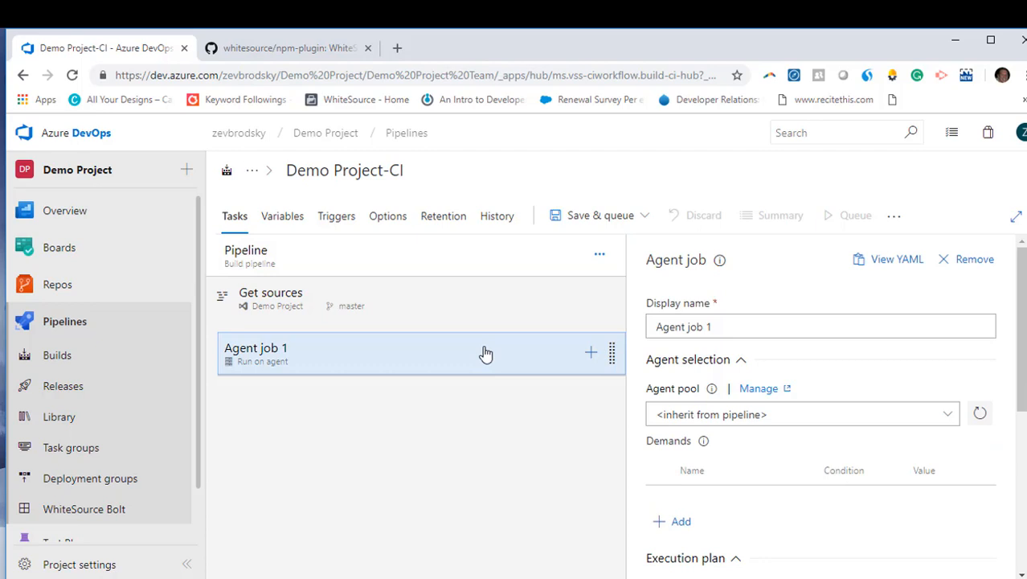
left_click(803, 415)
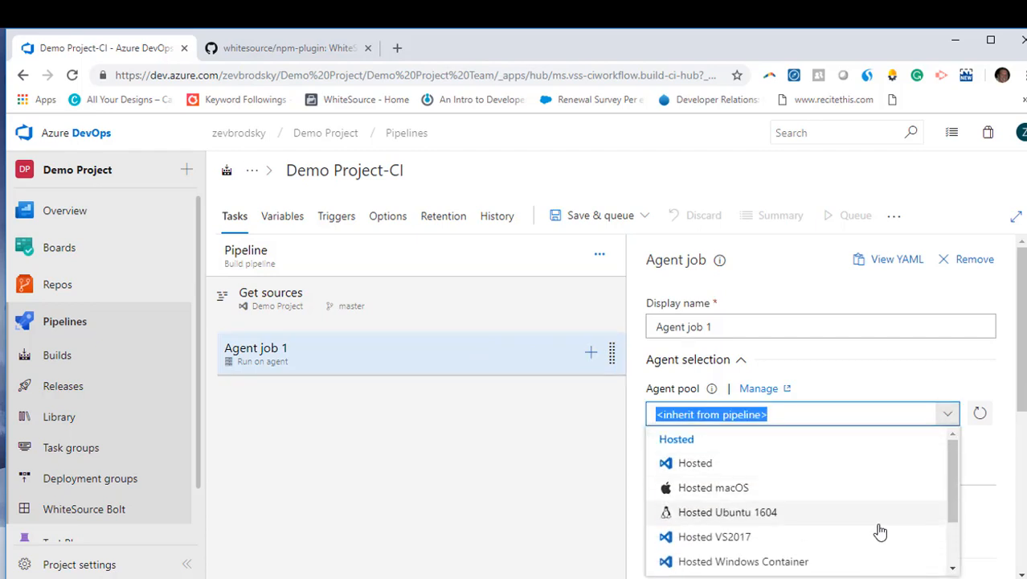
left_click(589, 354)
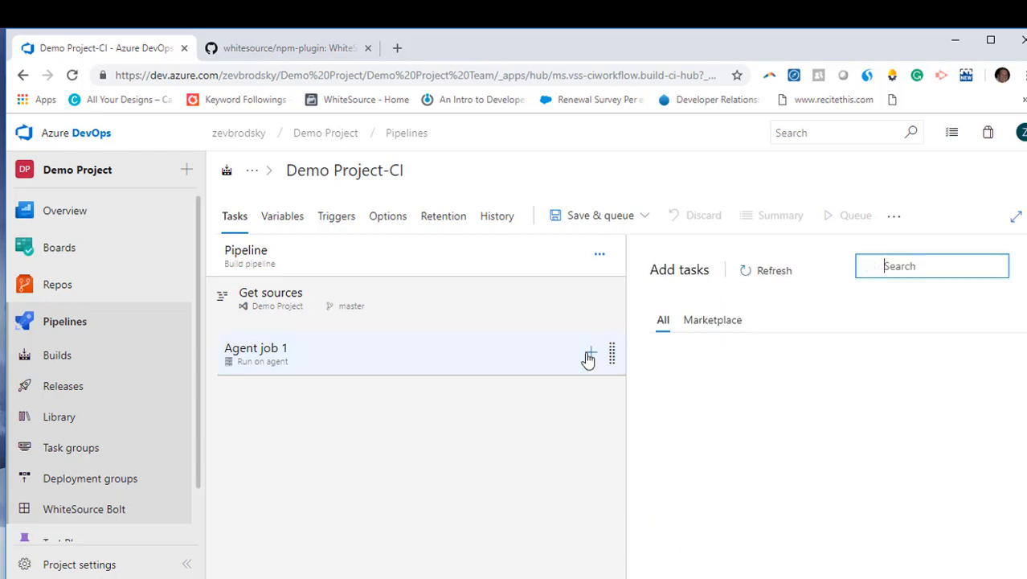
- Add the WhiteSource Bolt task to Agent job 1 and search the catalogue for npm
left_click(592, 353)
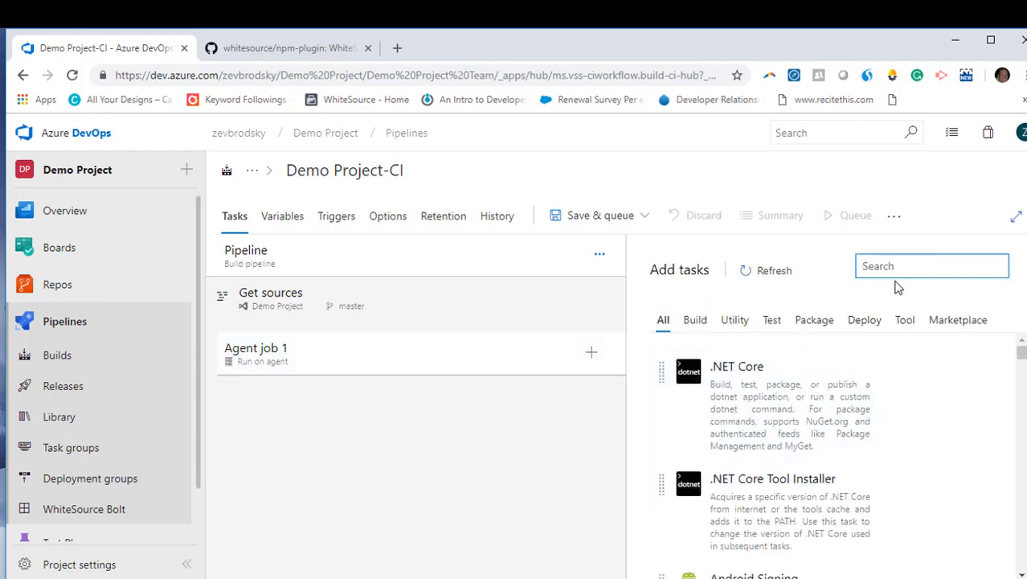
left_click(933, 265)
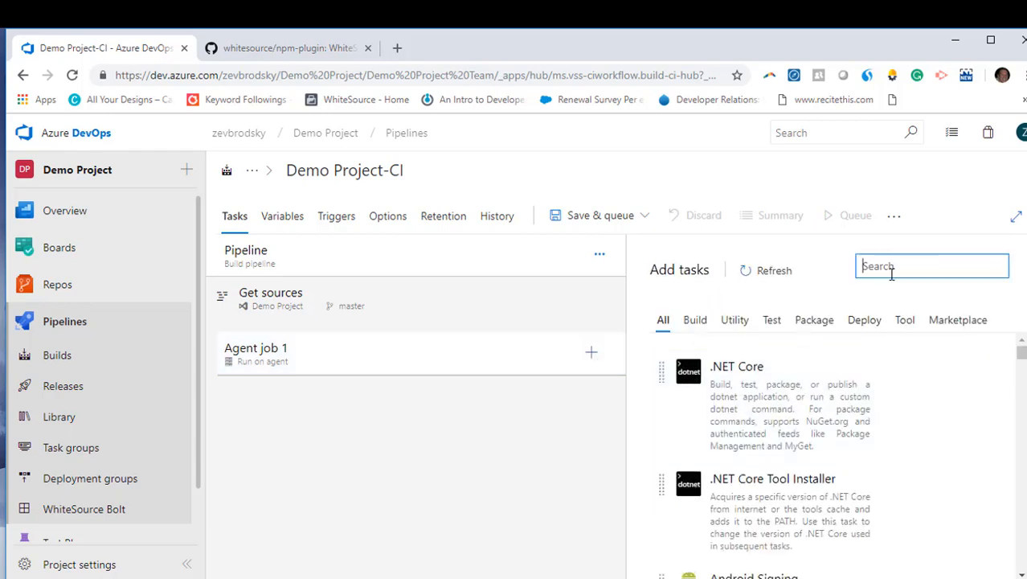
type("bolt")
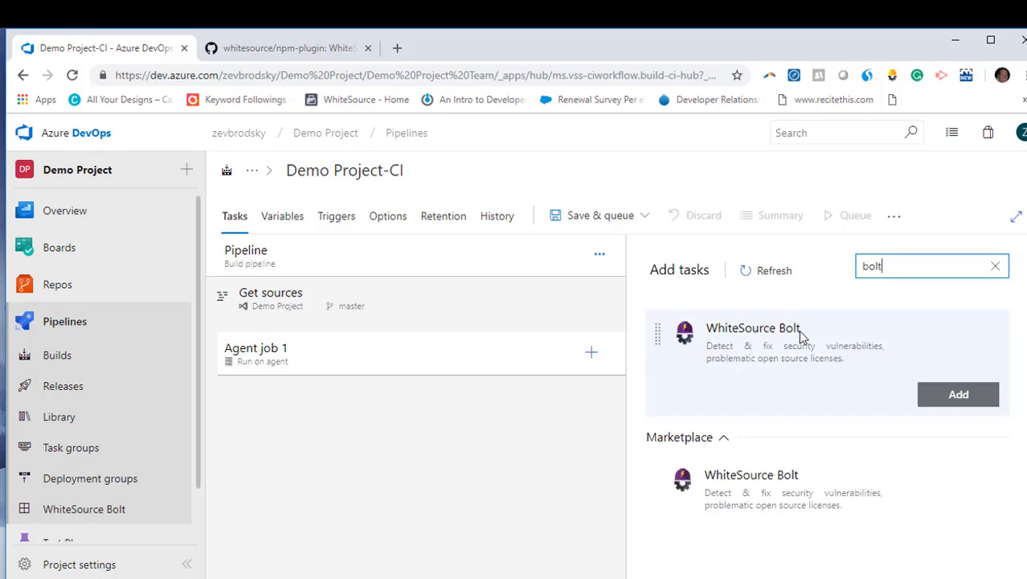
left_click(959, 394)
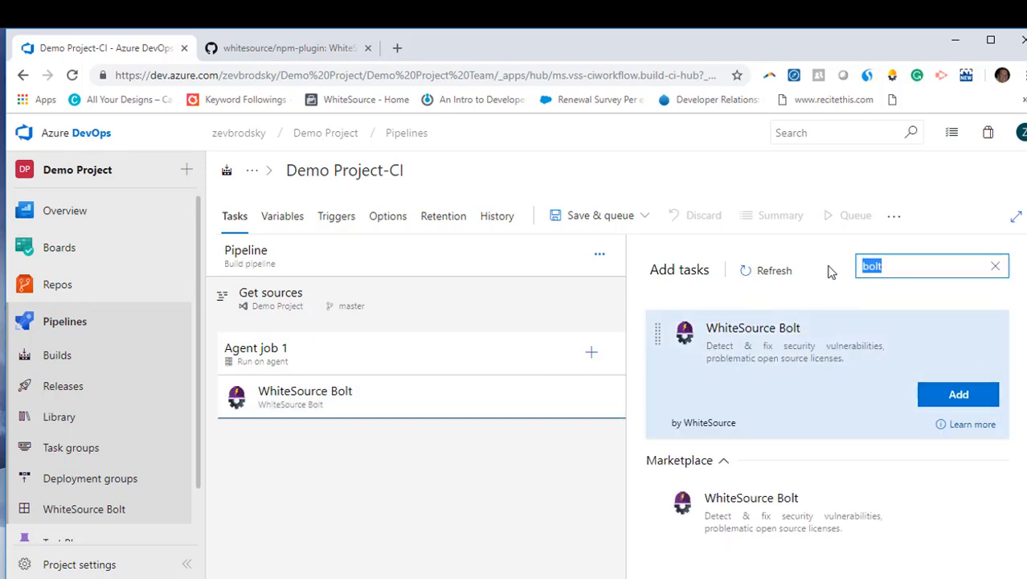
type("npm")
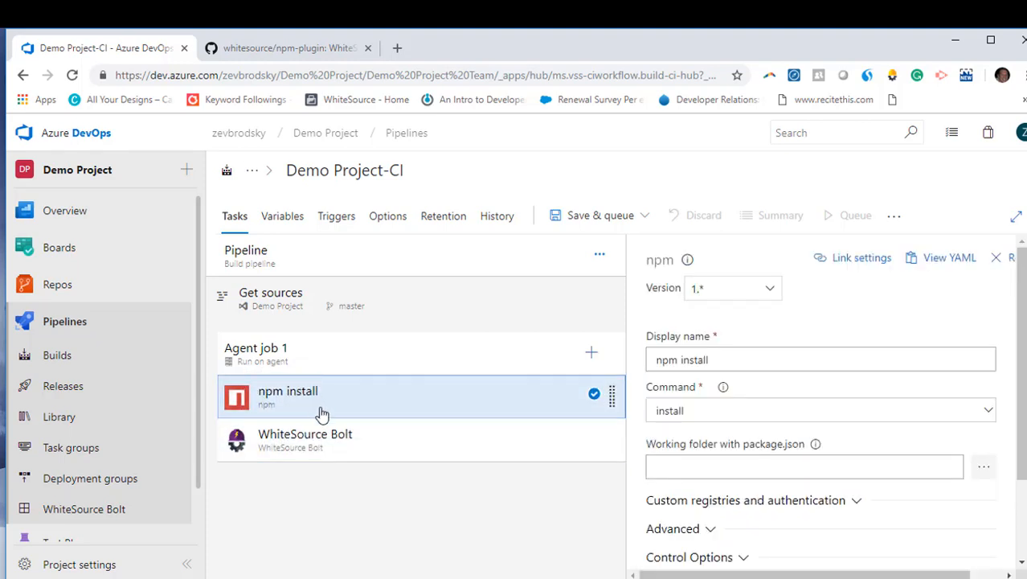
mouse_move(331, 415)
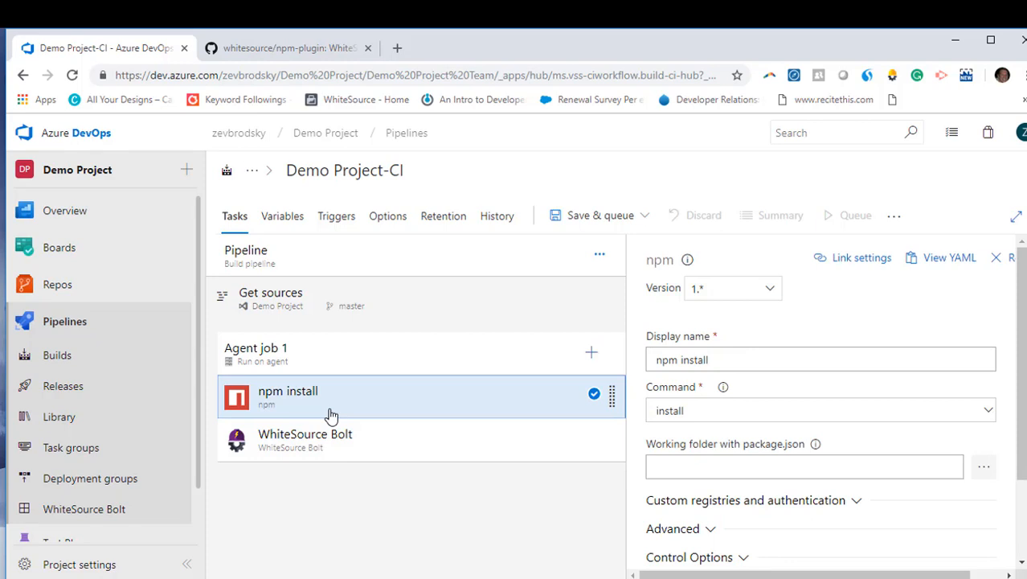
- Review the npm install task, then save the pipeline and queue build 1
left_click(255, 353)
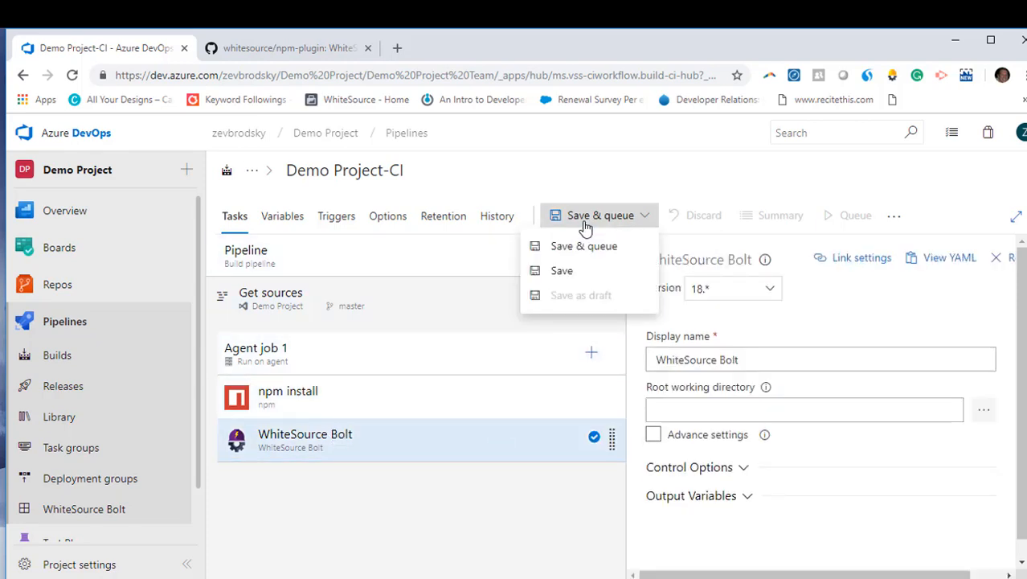
left_click(584, 244)
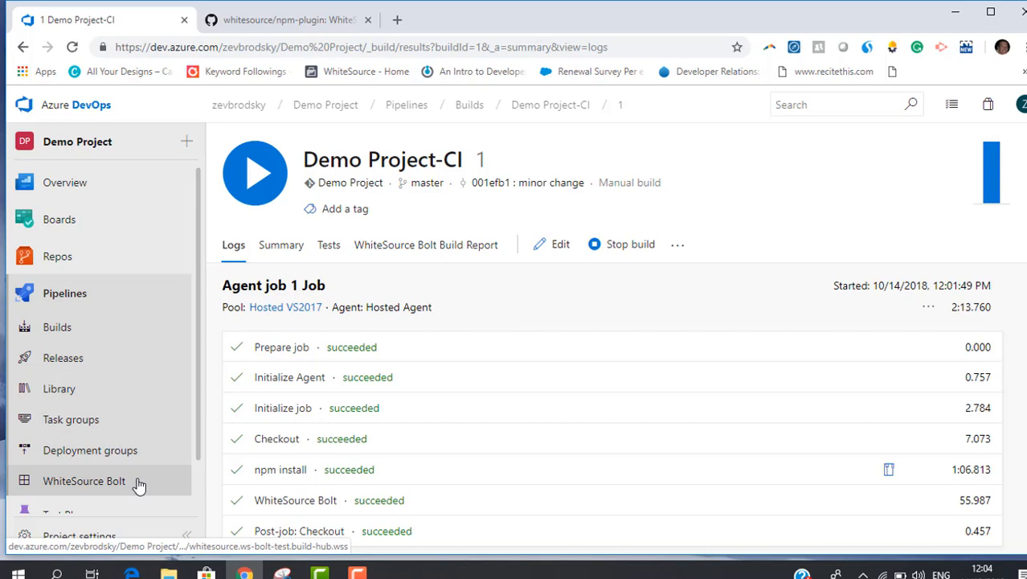
- View the WhiteSource Bolt report down to its Security Vulnerabilities list
left_click(85, 481)
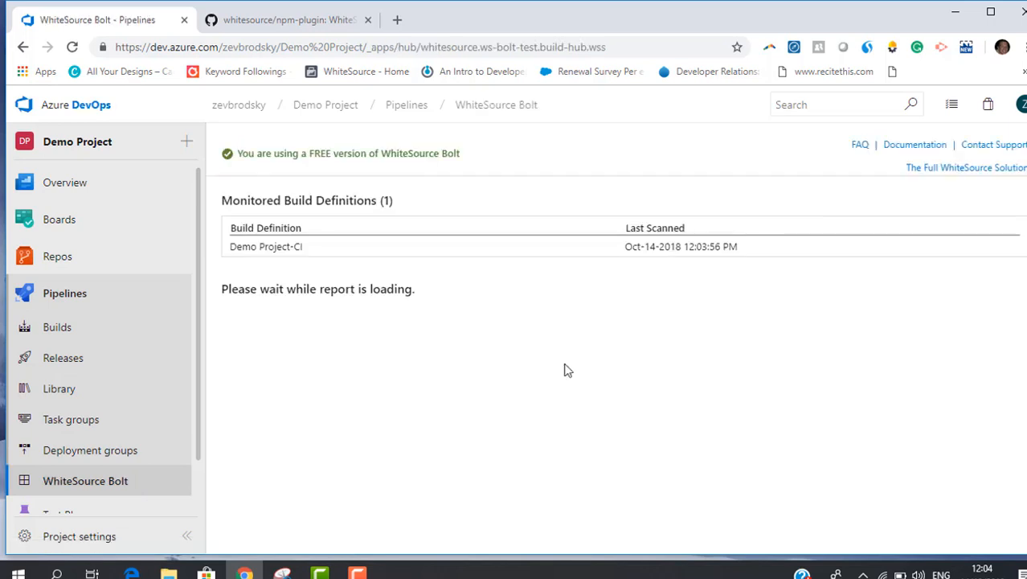
mouse_move(566, 366)
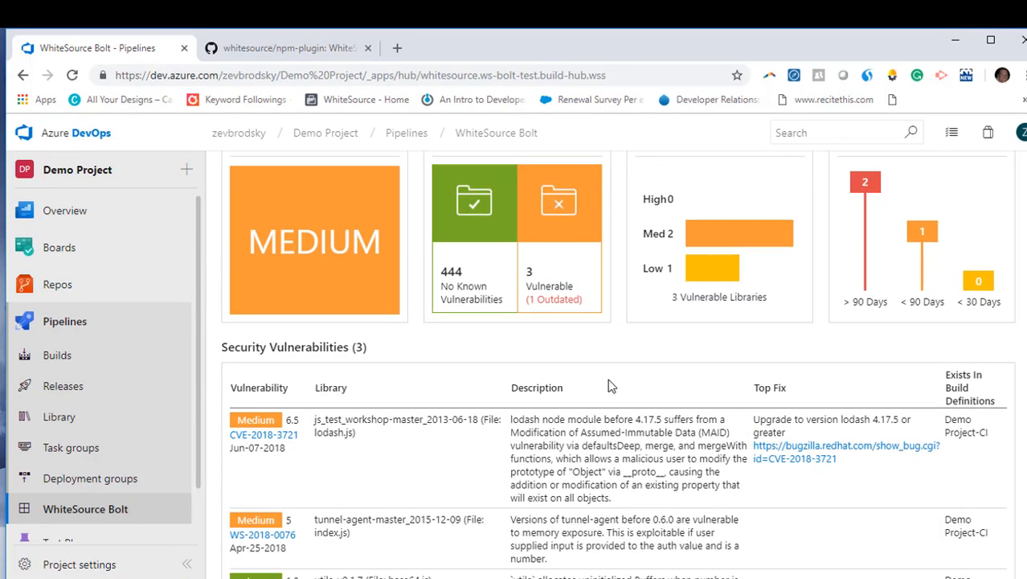
mouse_move(633, 382)
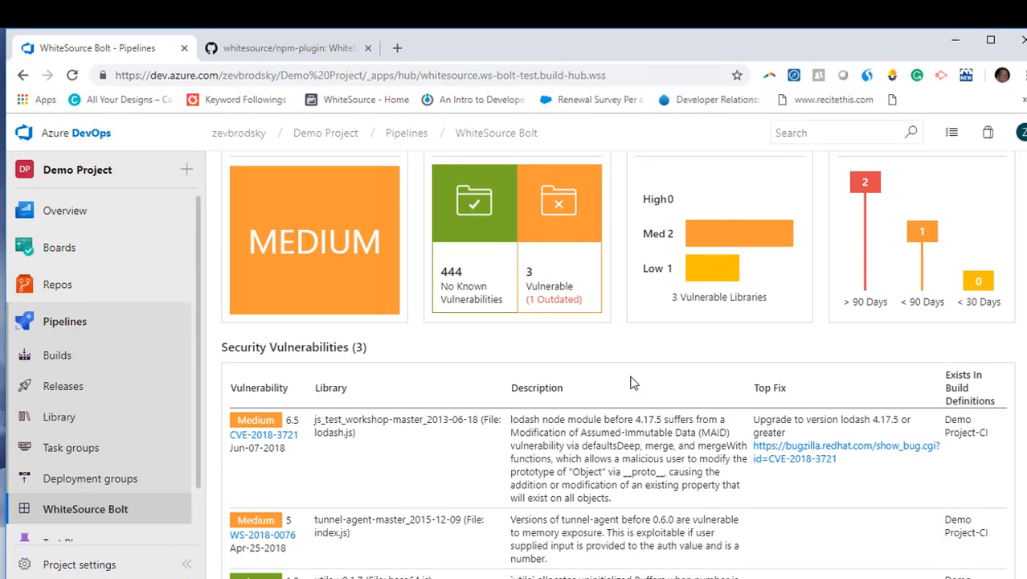
scroll("down", 3)
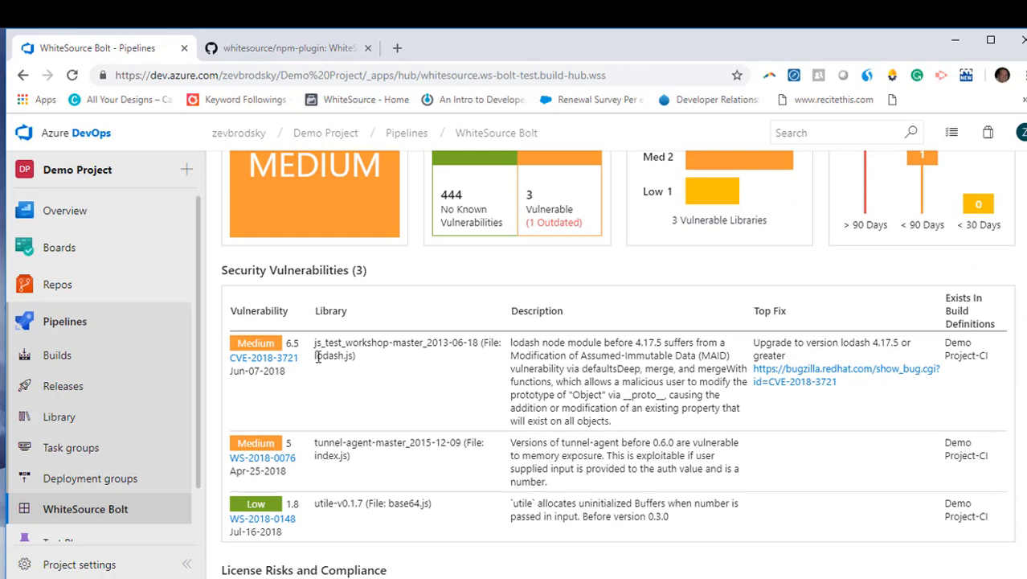